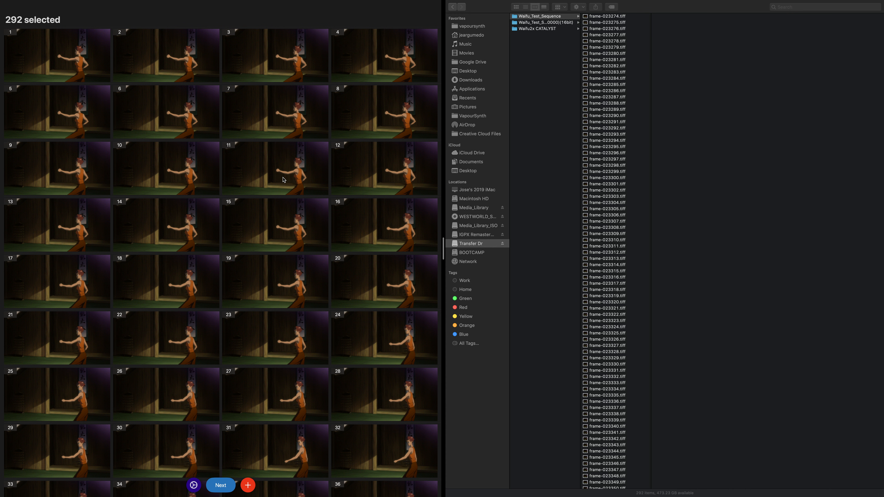
Step: Advance from the 292 selected TIFF frames to the upscaling settings
{"action": "scroll", "scroll_direction": "down", "scroll_amount": 3}
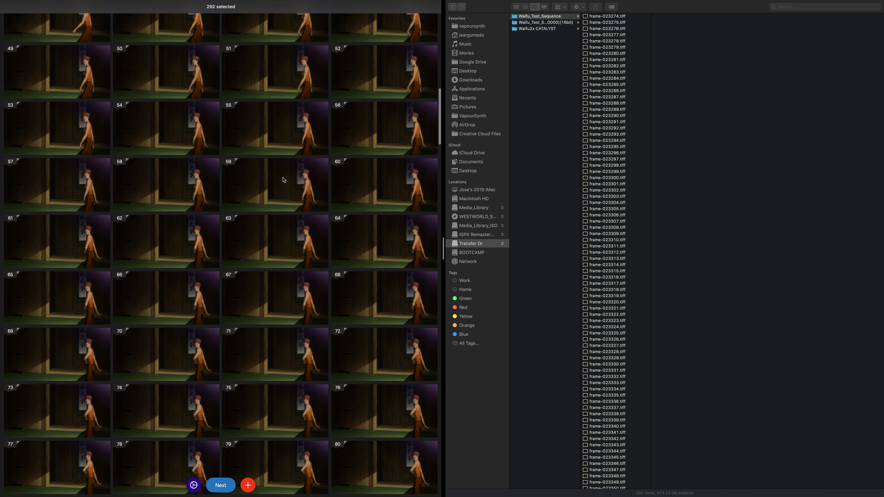
{"action": "scroll", "scroll_direction": "down", "scroll_amount": 3}
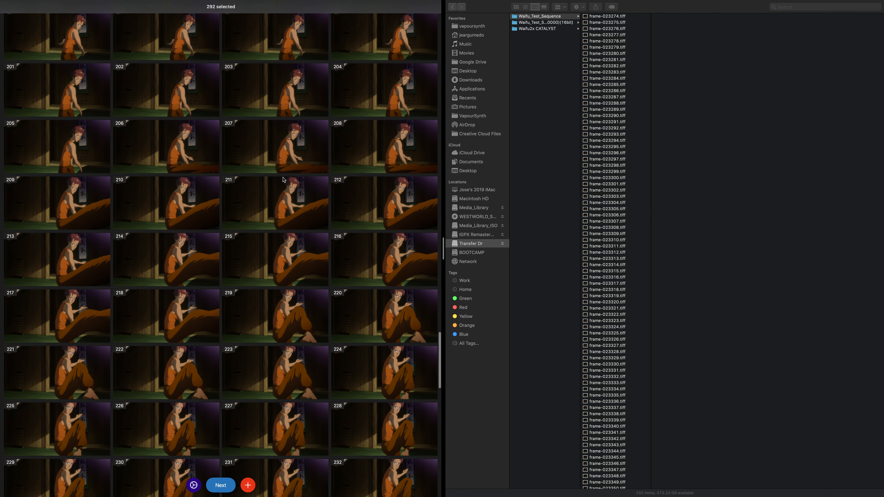
{"action": "scroll", "scroll_direction": "down", "scroll_amount": 3}
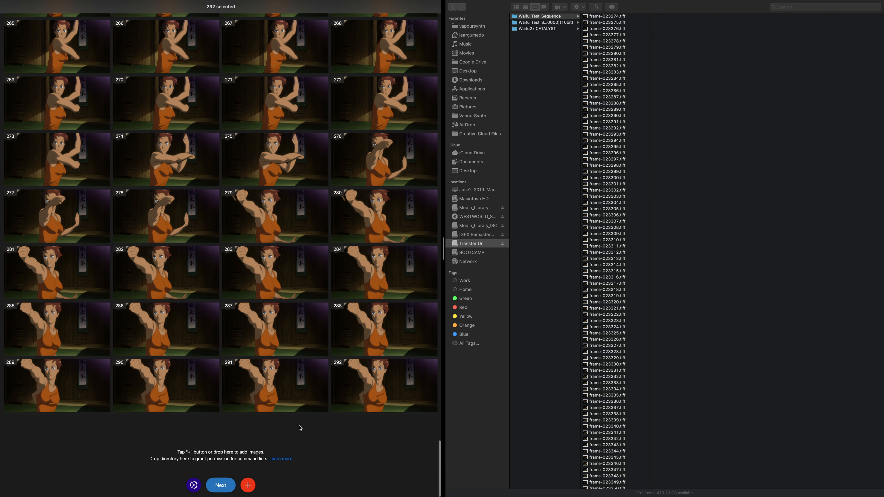
{"action": "mouse_move", "coordinate": [346, 279]}
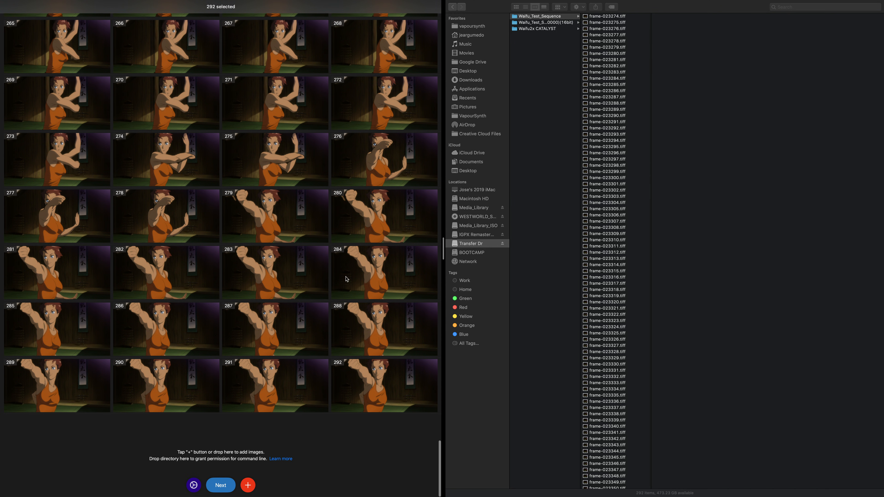
{"action": "mouse_move", "coordinate": [252, 472]}
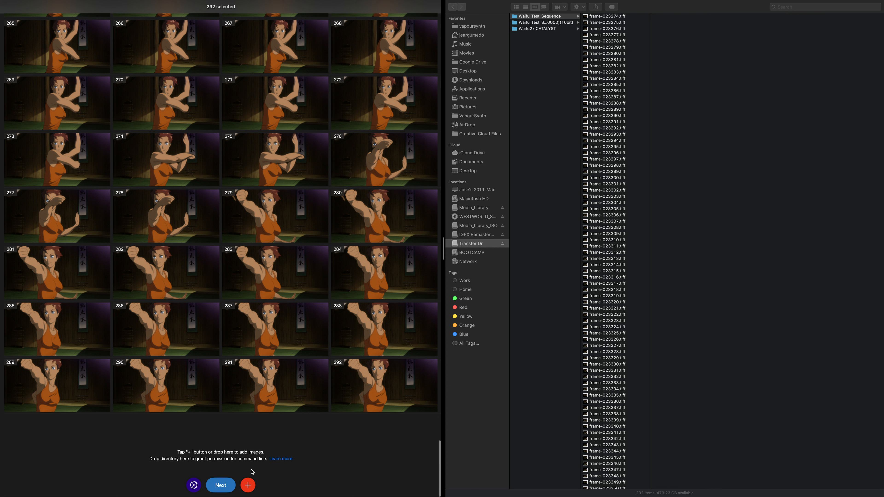
{"action": "left_click", "coordinate": [193, 485]}
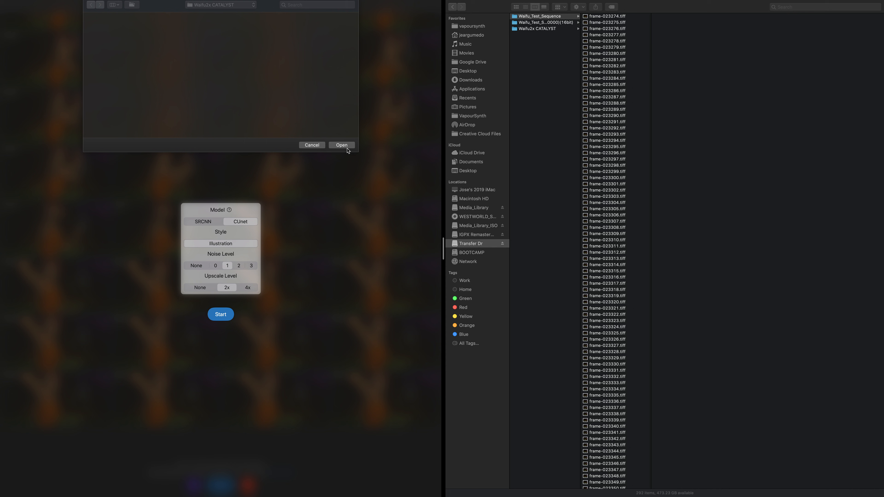
Step: Confirm Waifu2x CATALYST as the output folder and start the 2x batch upscale
{"action": "left_click", "coordinate": [342, 145]}
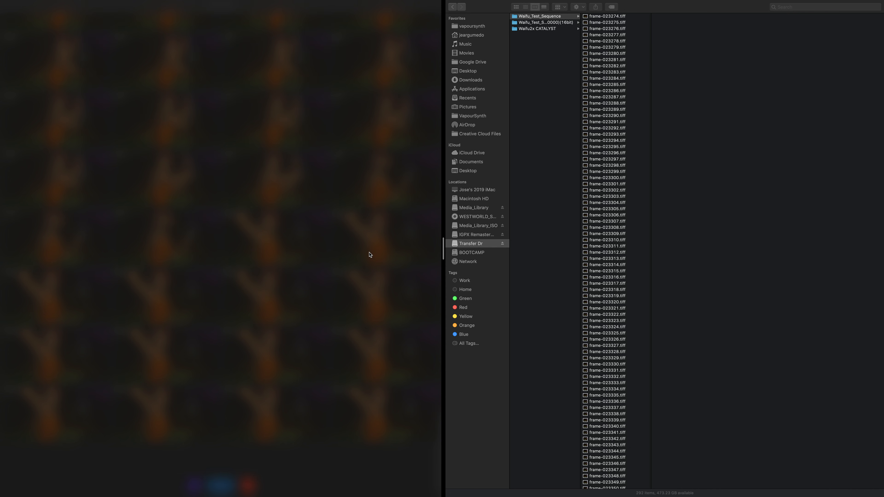
{"action": "left_click", "coordinate": [543, 29]}
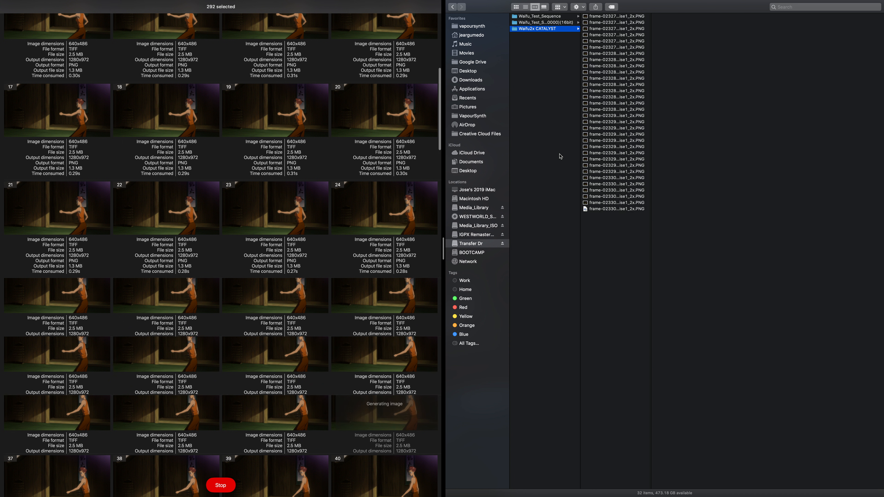
Step: Scroll through the waifu2x result grid while upscaled PNG frames accumulate in Waifu2x CATALYST
{"action": "scroll", "scroll_direction": "down", "scroll_amount": 3}
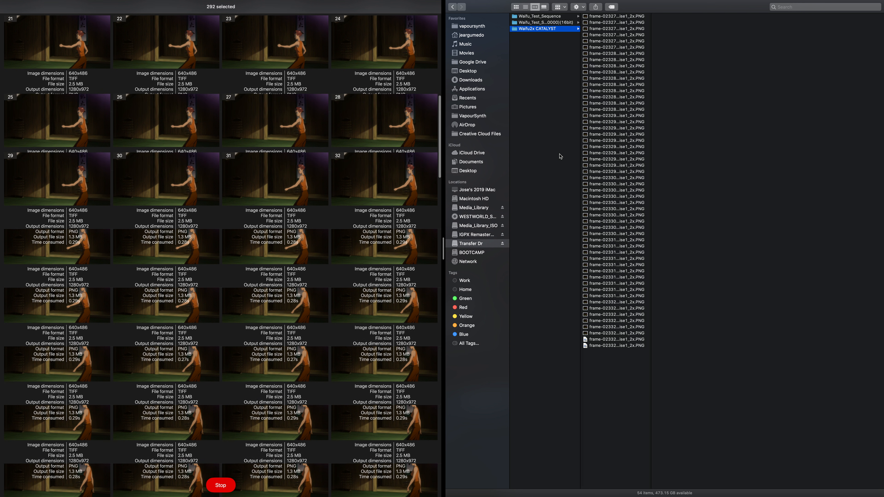
{"action": "scroll", "scroll_direction": "down", "scroll_amount": 3}
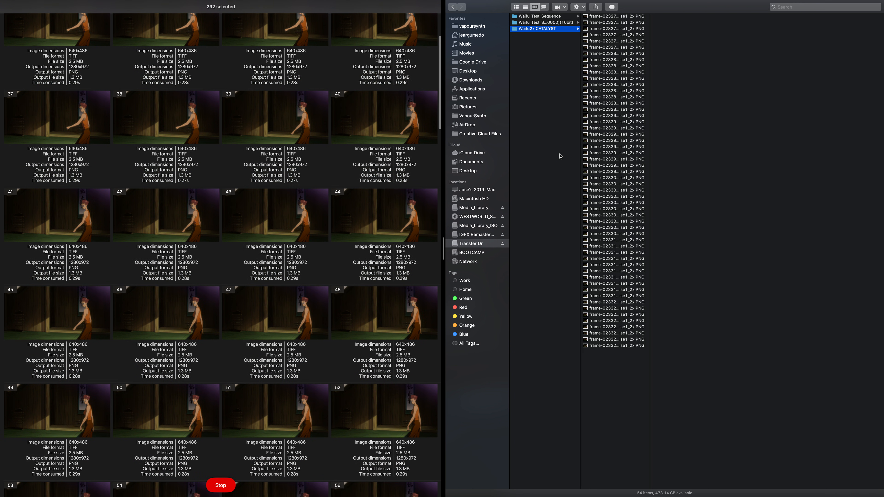
{"action": "scroll", "scroll_direction": "down", "scroll_amount": 3}
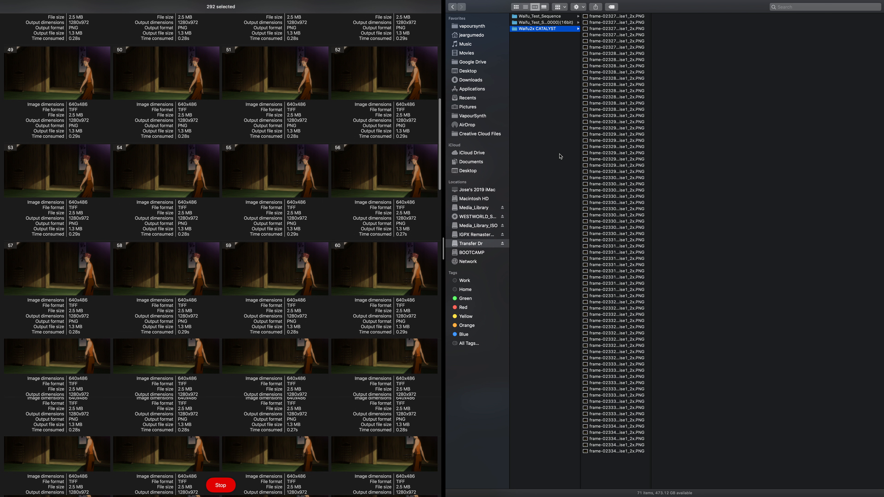
{"action": "scroll", "scroll_direction": "down", "scroll_amount": 3}
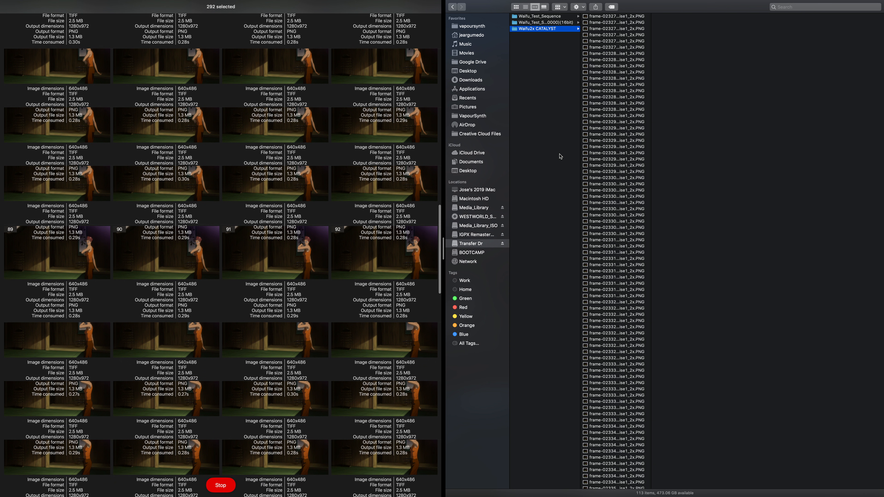
Step: Quick Look one of the upscaled PNG frames at larger size and close the preview
{"action": "left_click", "coordinate": [615, 121]}
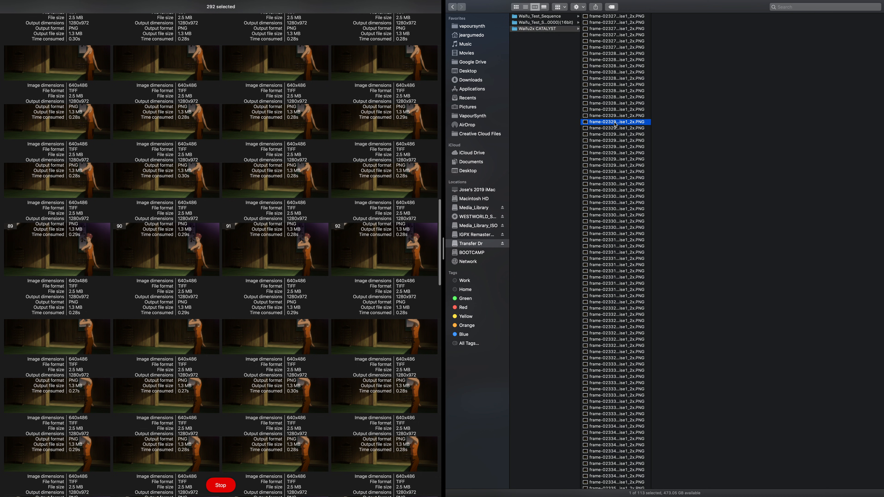
{"action": "key", "text": "space"}
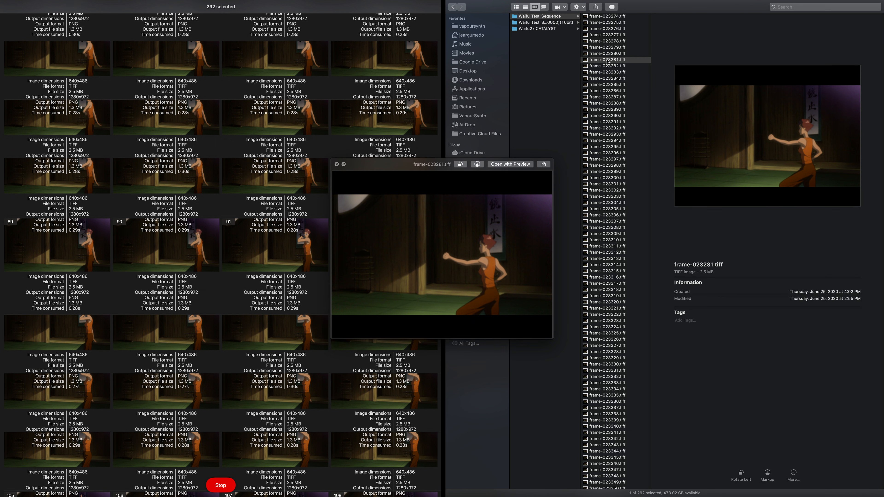
{"action": "left_click", "coordinate": [543, 22]}
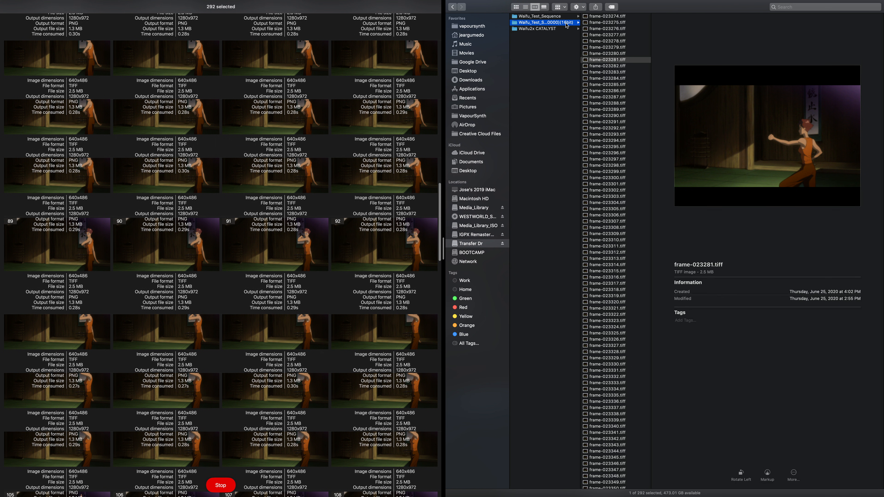
Step: Show the 16-bit test sequence folder in Finder beside waifu2x to watch output PNGs arrive
{"action": "left_click", "coordinate": [615, 35]}
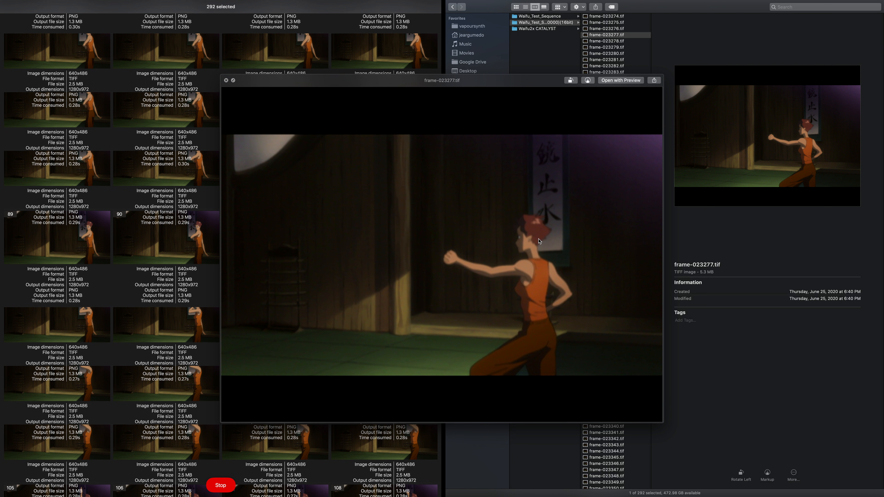
{"action": "left_click", "coordinate": [542, 28]}
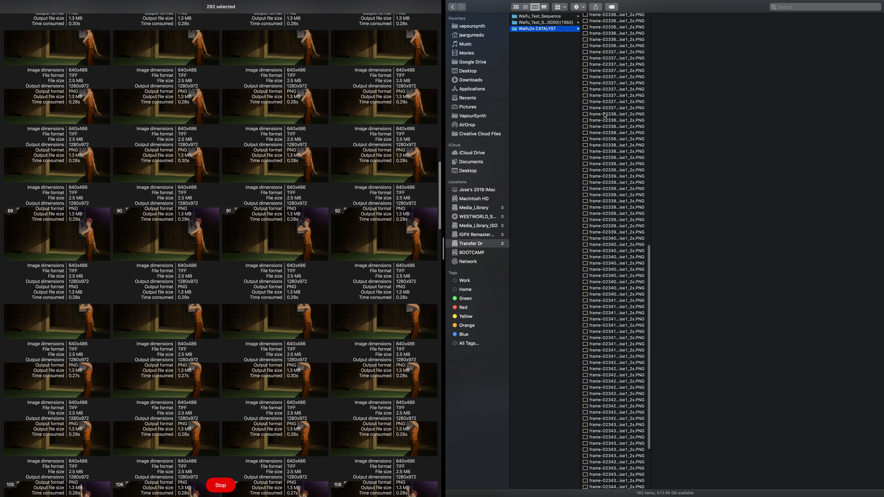
Step: Scroll down the results grid until 292/292 finish, then select one upscaled 1280x972 PNG for inspection
{"action": "scroll", "scroll_direction": "down", "scroll_amount": 3}
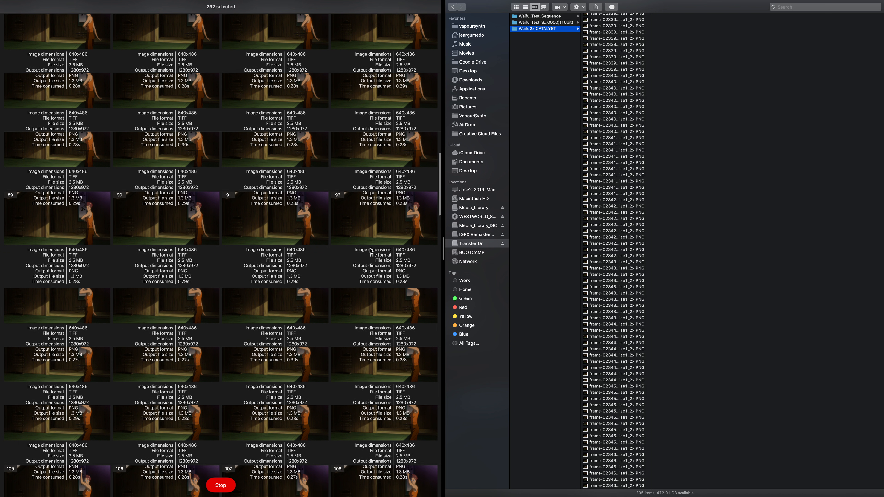
{"action": "scroll", "scroll_direction": "down", "scroll_amount": 3}
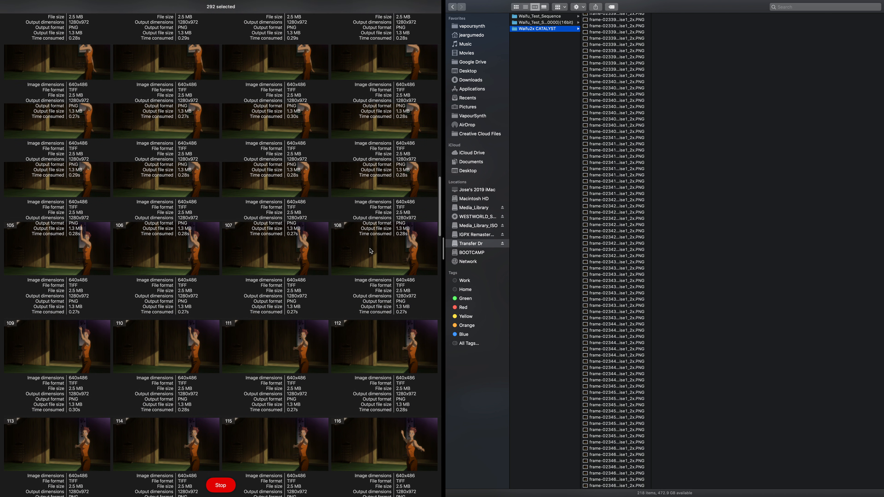
{"action": "scroll", "scroll_direction": "down", "scroll_amount": 3}
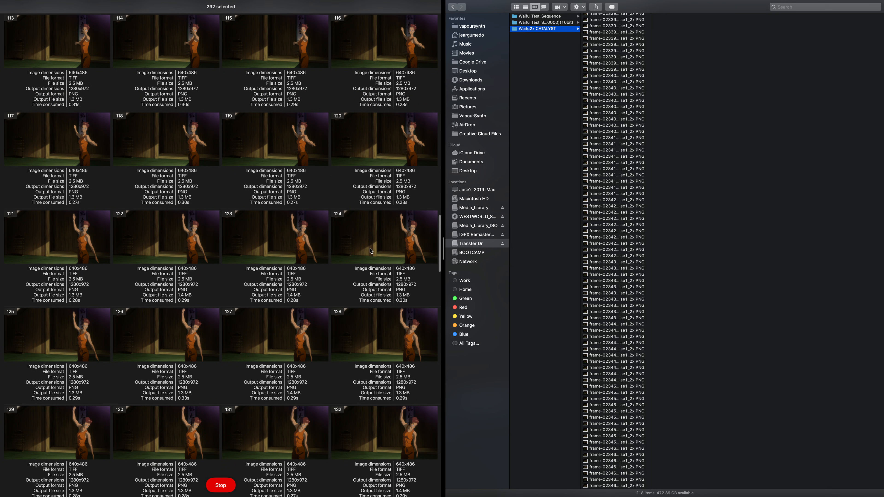
{"action": "scroll", "scroll_direction": "down", "scroll_amount": 3}
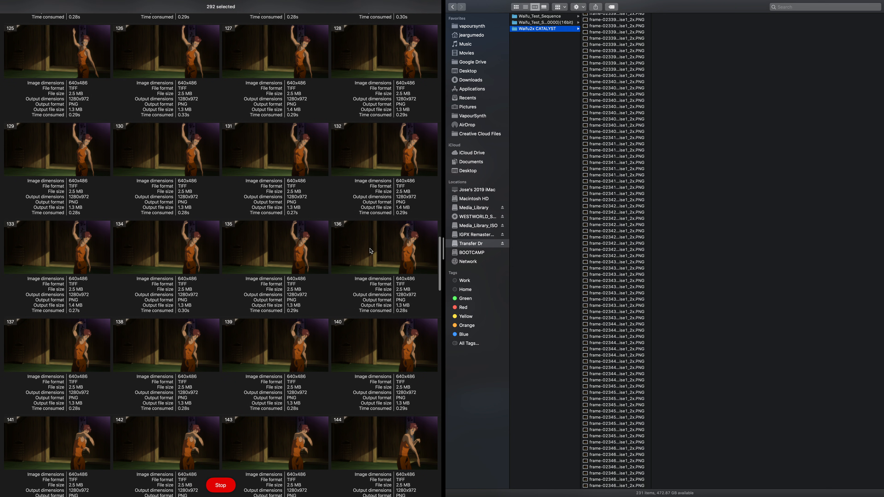
{"action": "scroll", "scroll_direction": "down", "scroll_amount": 3}
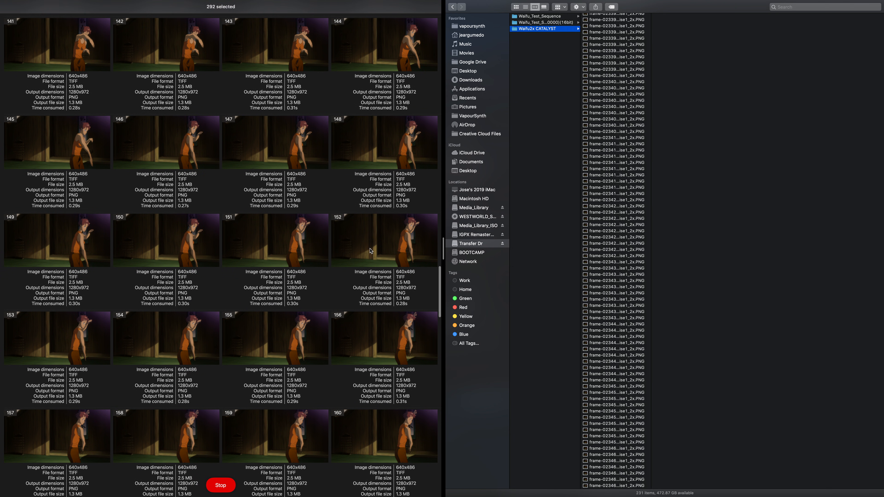
{"action": "scroll", "scroll_direction": "down", "scroll_amount": 3}
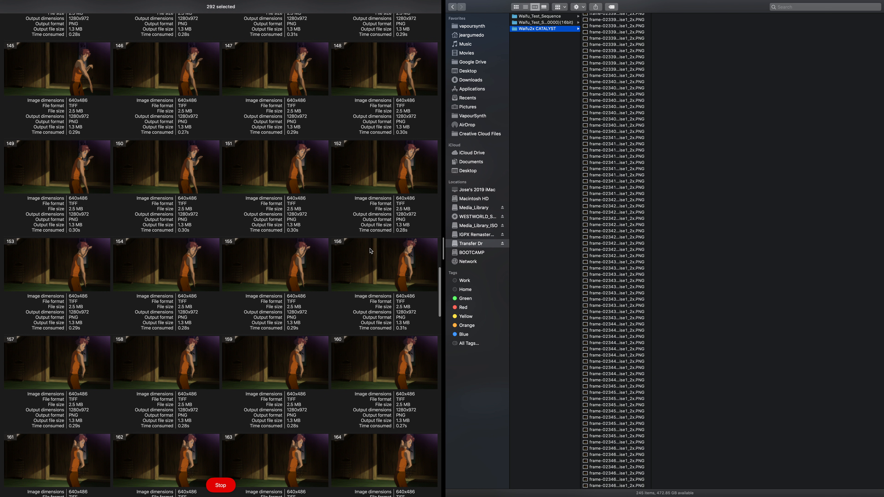
{"action": "scroll", "scroll_direction": "down", "scroll_amount": 3}
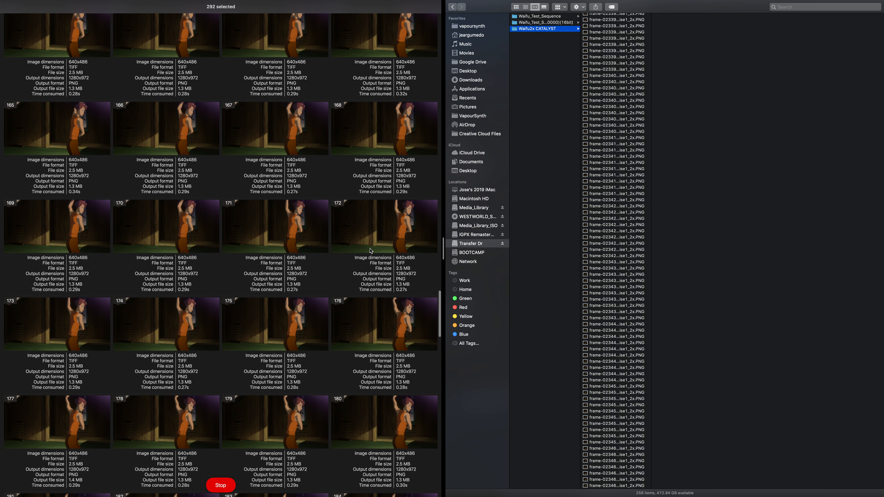
{"action": "scroll", "scroll_direction": "down", "scroll_amount": 3}
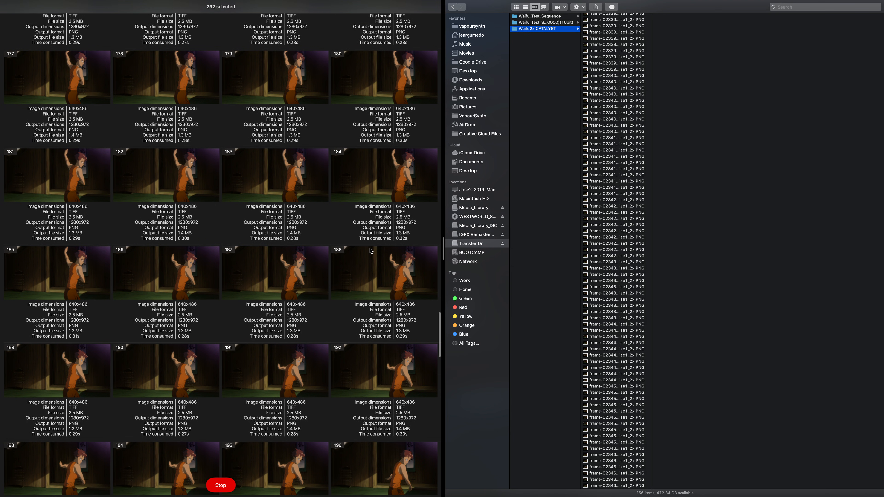
{"action": "scroll", "scroll_direction": "down", "scroll_amount": 3}
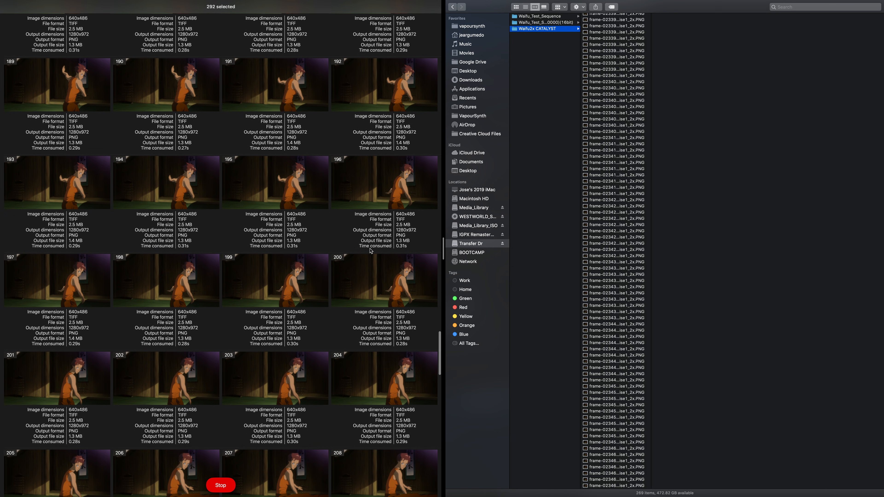
{"action": "scroll", "scroll_direction": "down", "scroll_amount": 3}
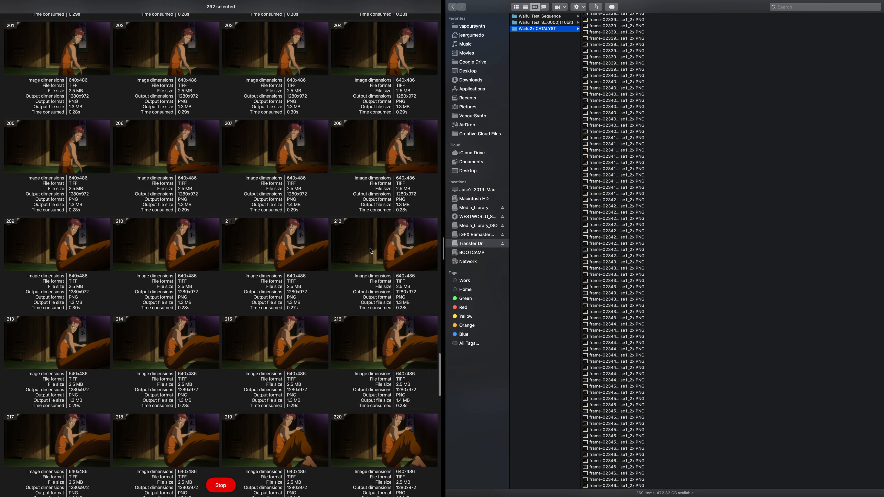
{"action": "scroll", "scroll_direction": "down", "scroll_amount": 3}
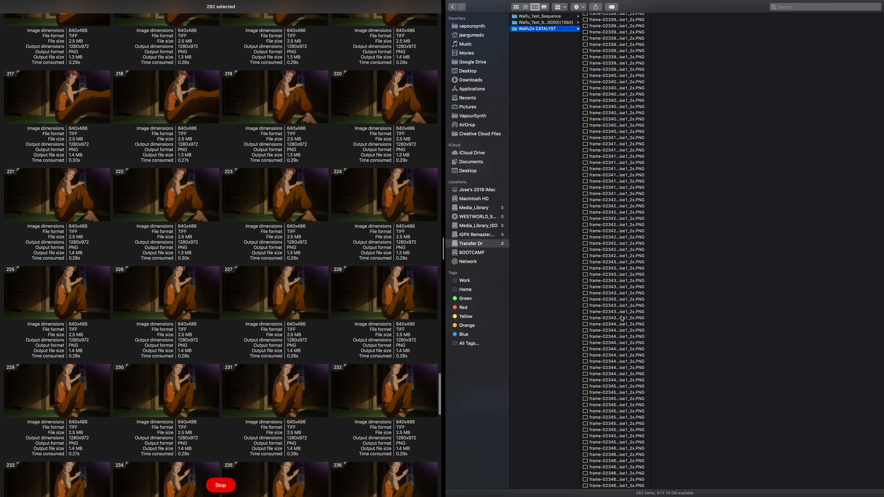
{"action": "left_click", "coordinate": [614, 467]}
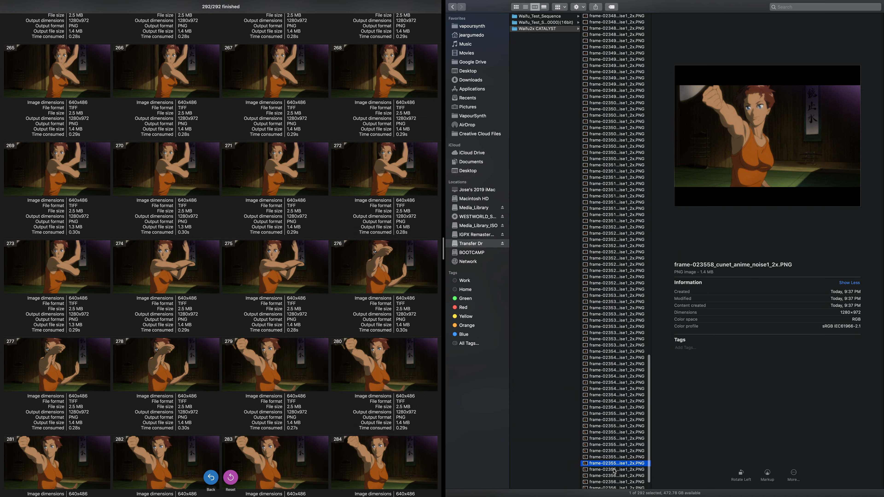
Step: Scroll the finished results once all 292 frames are upscaled to 2x PNG files
{"action": "scroll", "scroll_direction": "down", "scroll_amount": 3}
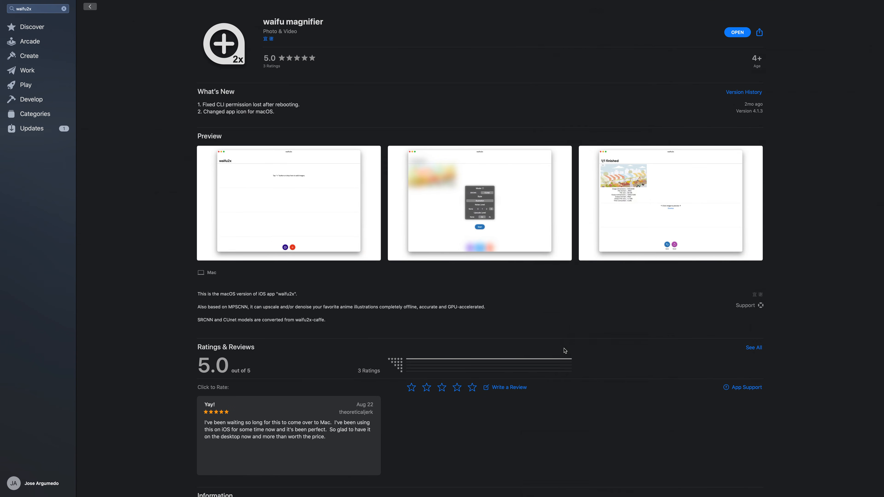
{"action": "mouse_move", "coordinate": [524, 135]}
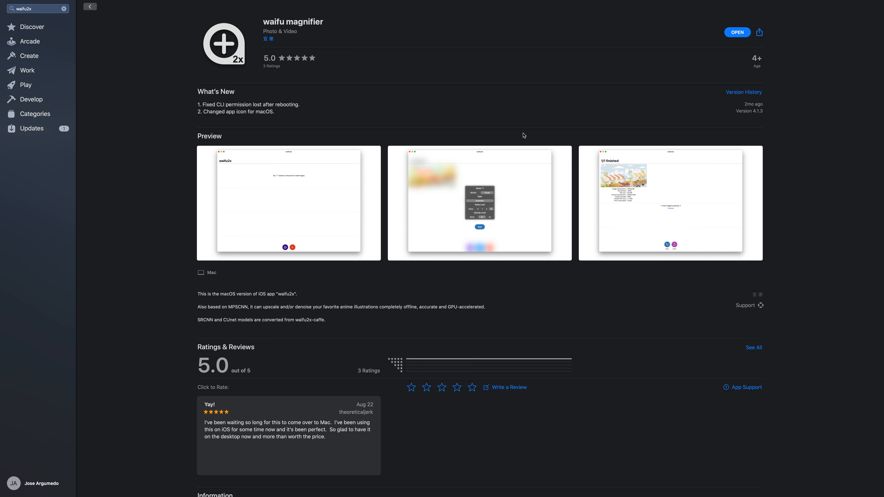
{"action": "mouse_move", "coordinate": [454, 287]}
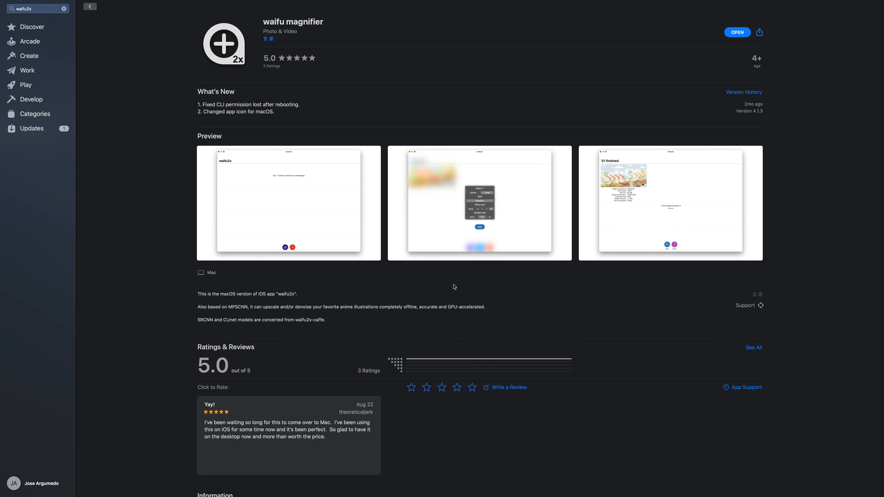
{"action": "mouse_move", "coordinate": [476, 116]}
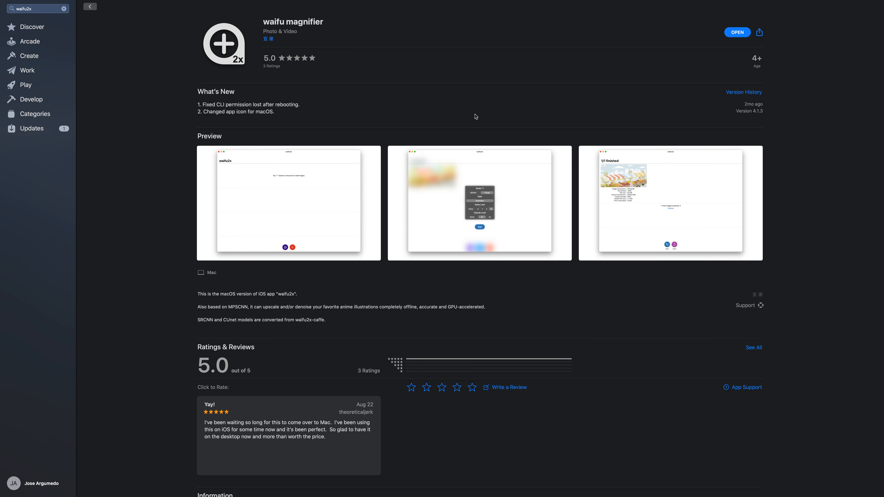